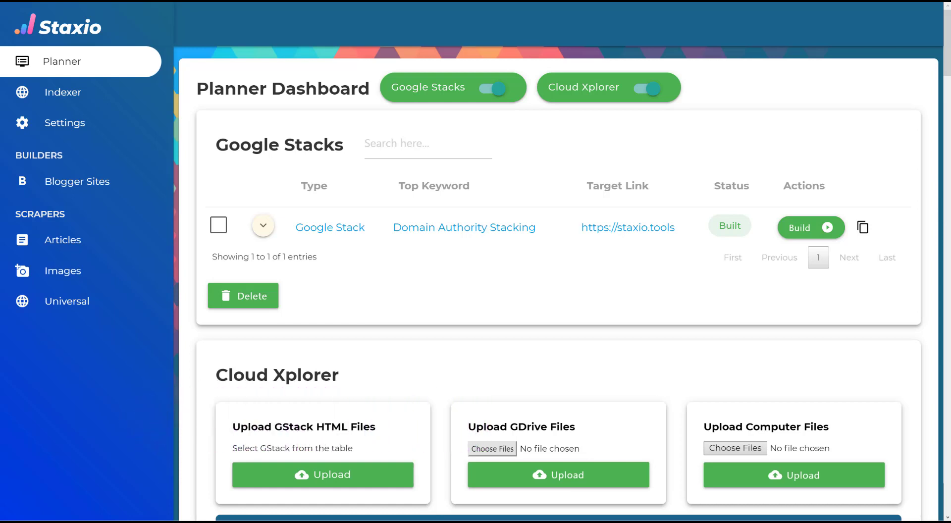
mouse_move(339, 239)
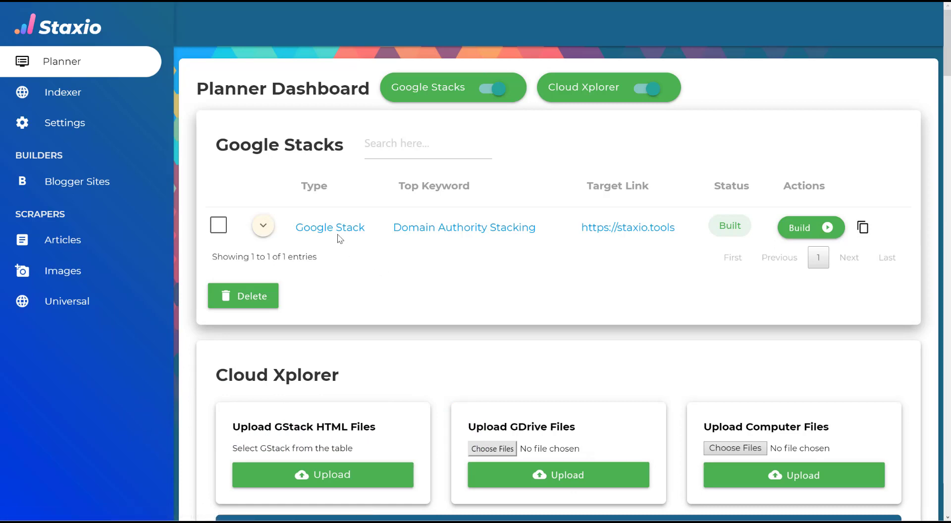
mouse_move(330, 231)
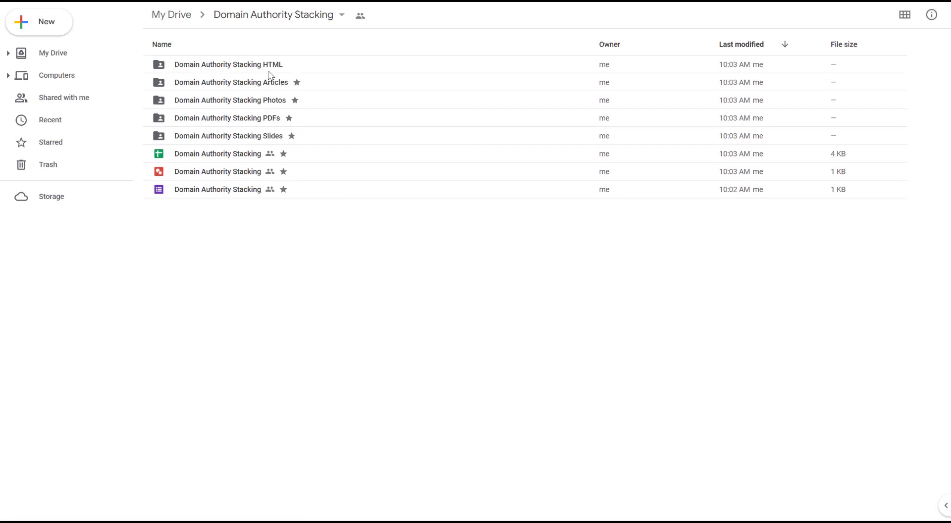
Step: Open the Drive folder holding the stack's three HTML files
double_click(228, 65)
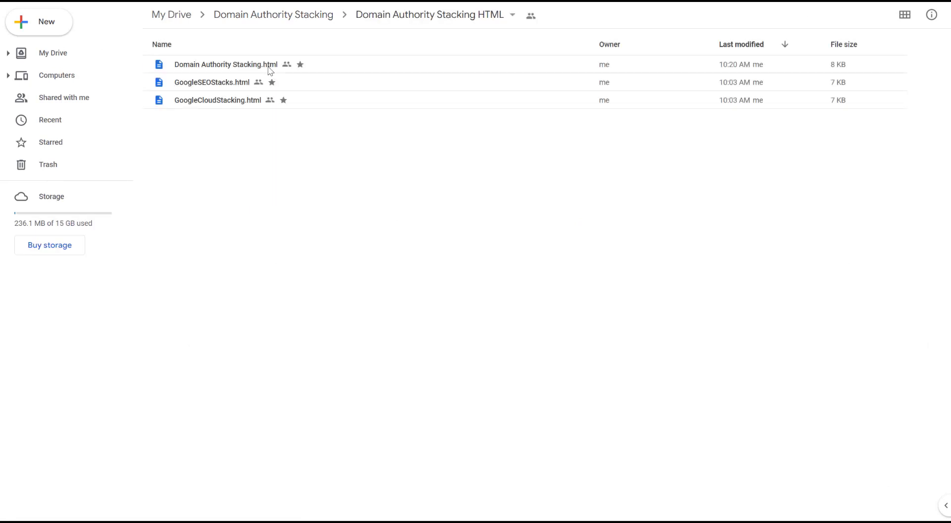
mouse_move(272, 158)
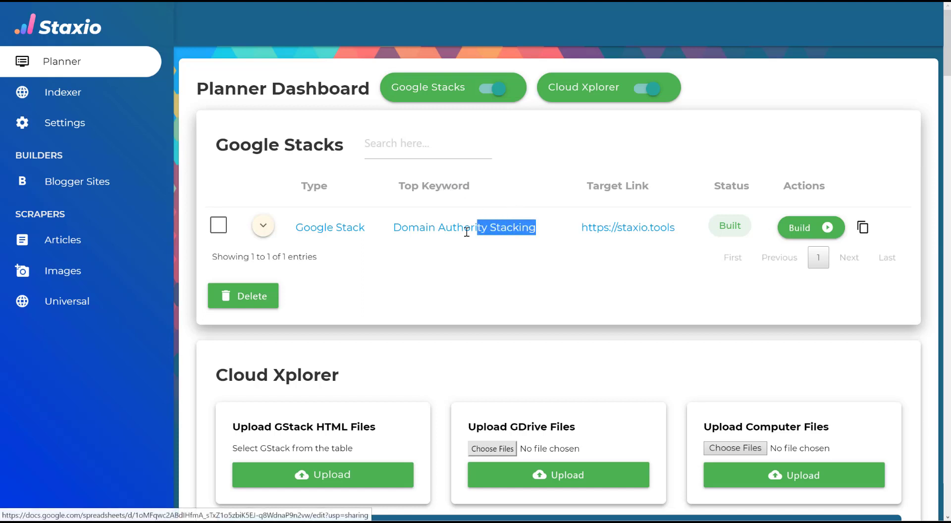
Step: Read the stack's Top Keyword text in Staxio before returning to Drive
double_click(464, 227)
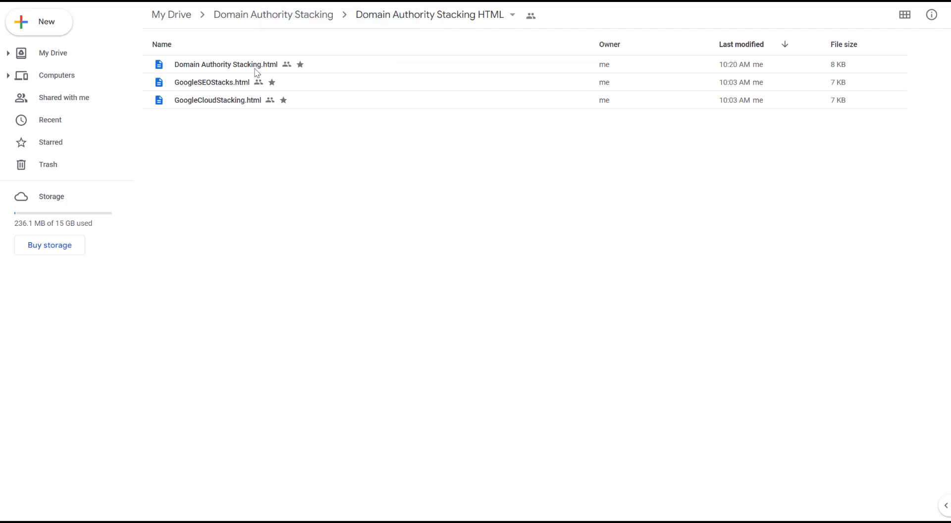
Step: Rename Domain Authority Stacking.html to index.html via the file's Rename action
click(225, 64)
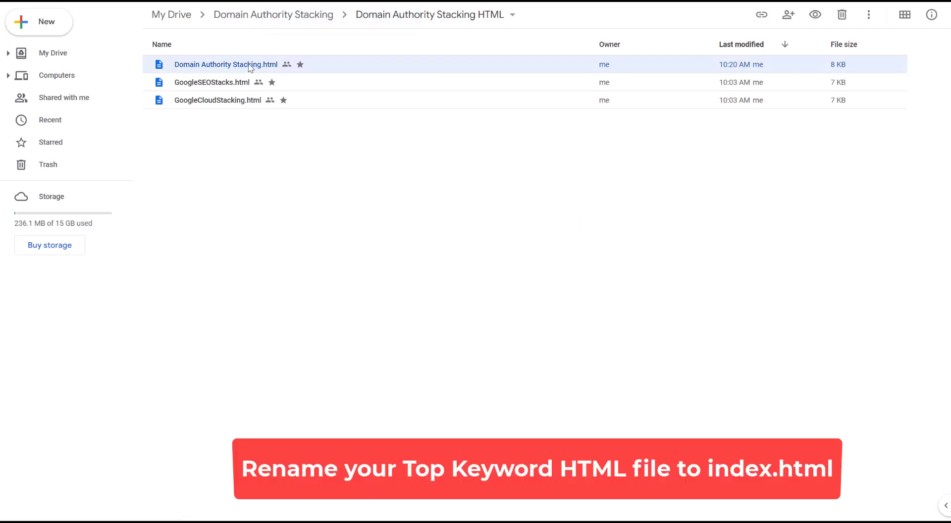
right_click(226, 65)
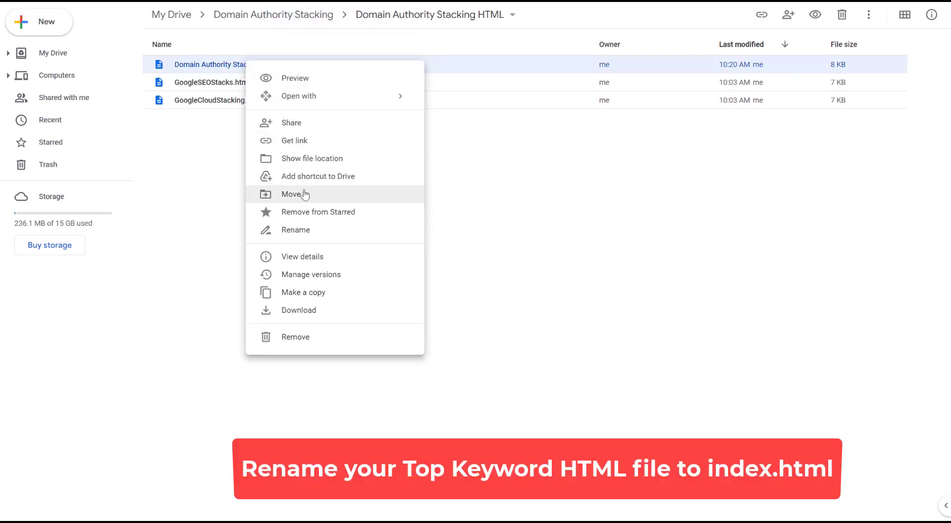
click(295, 230)
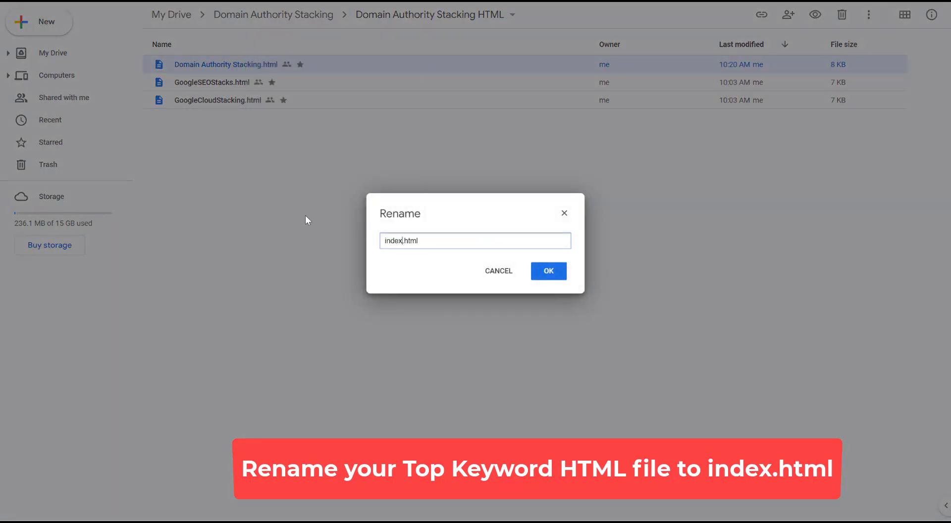
click(547, 271)
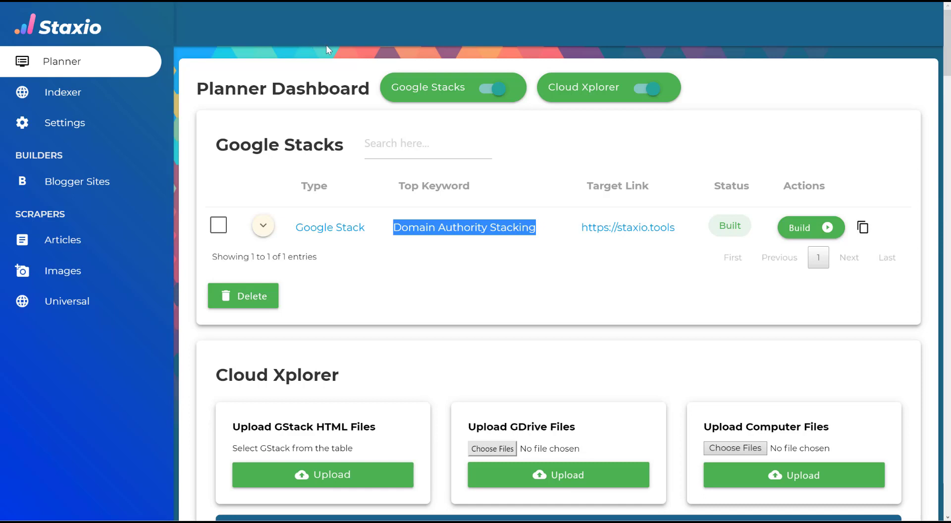
mouse_move(415, 254)
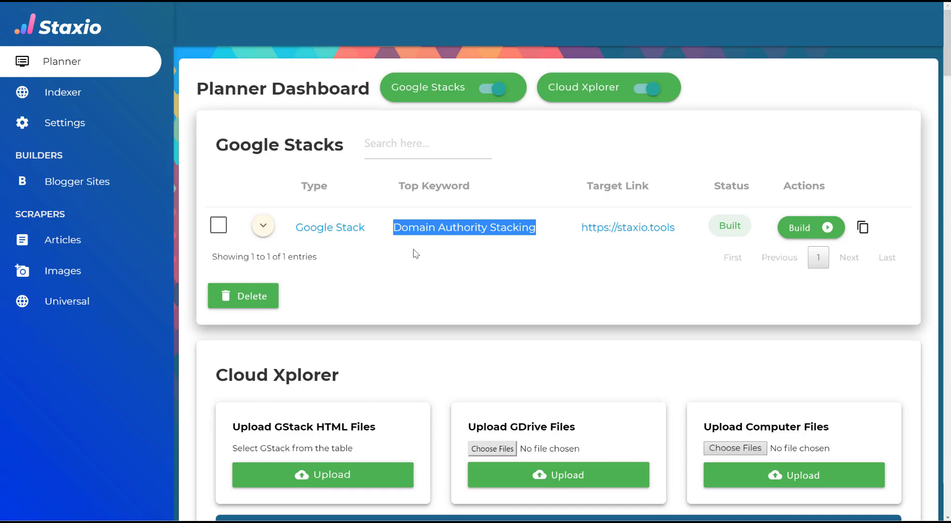
mouse_move(412, 245)
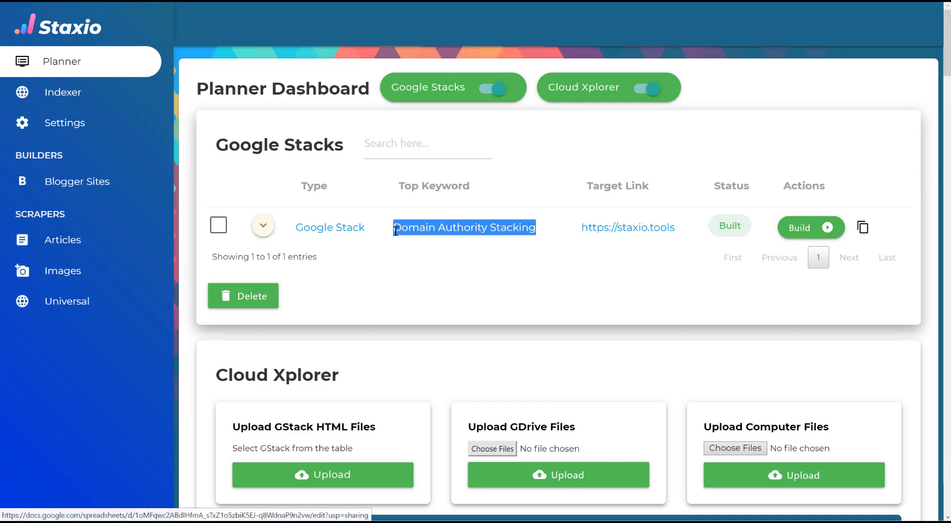
mouse_move(411, 252)
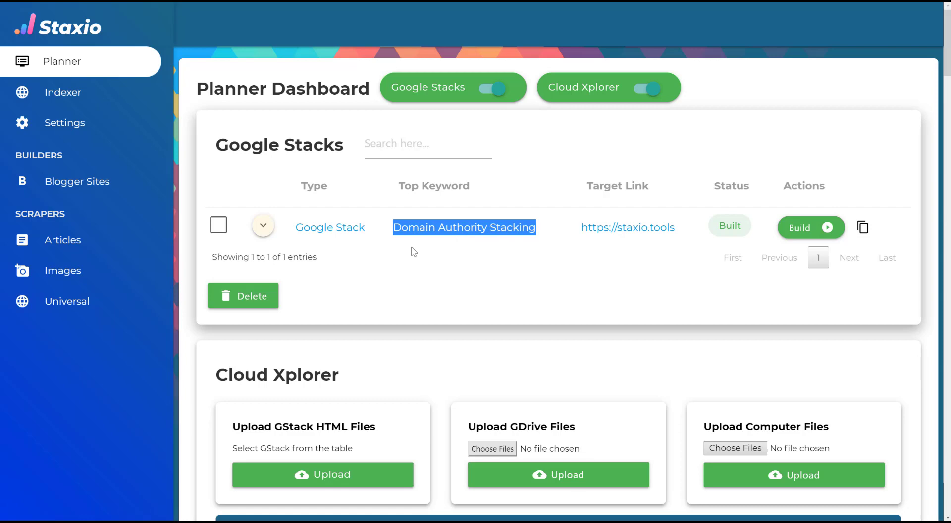
Step: Bring up the Create Bucket prompt in Cloud Xplorer
scroll(down, 3)
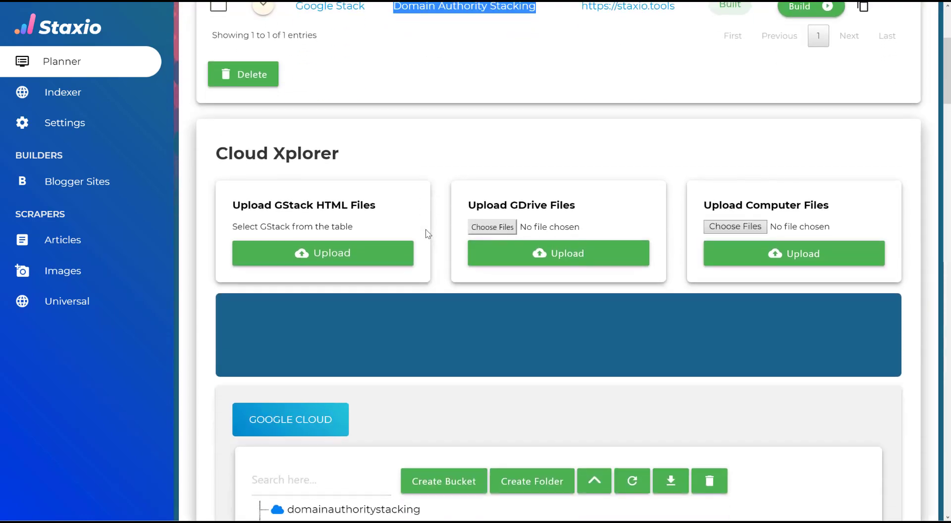
scroll(down, 3)
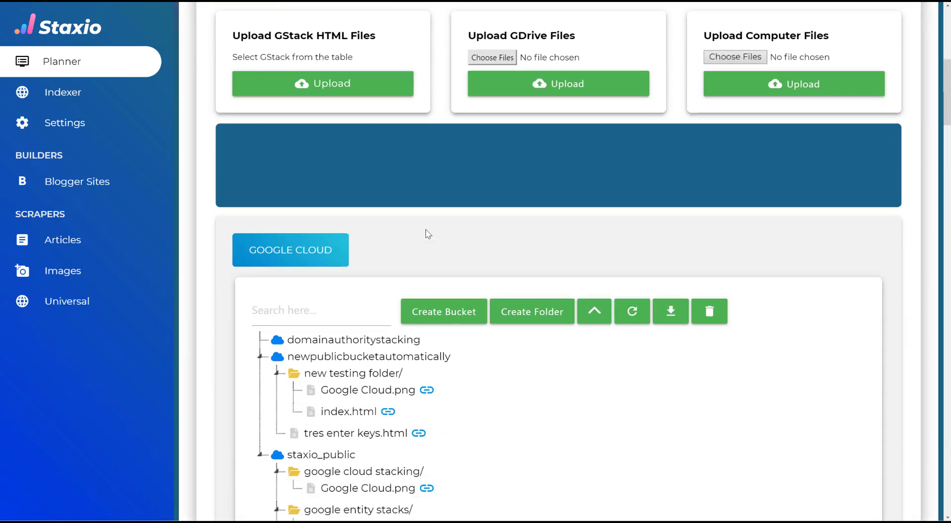
click(444, 311)
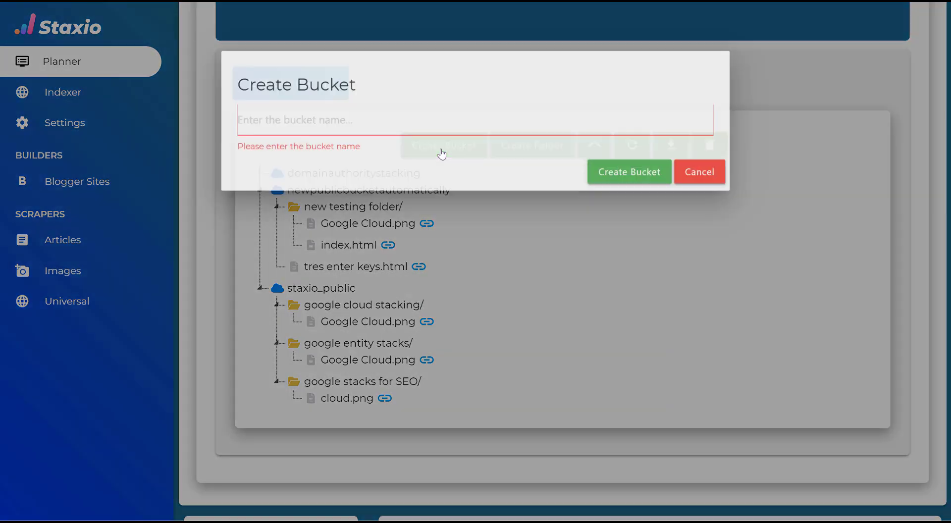
Step: Create a bucket named domainauthoritystacking, removing the hyphens from the typed name
click(425, 125)
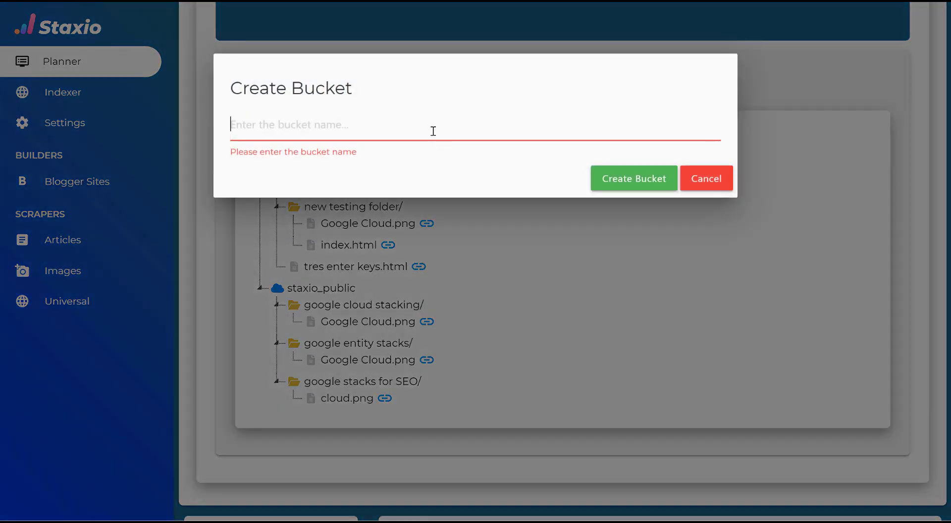
text(Domain Authority Stacking)
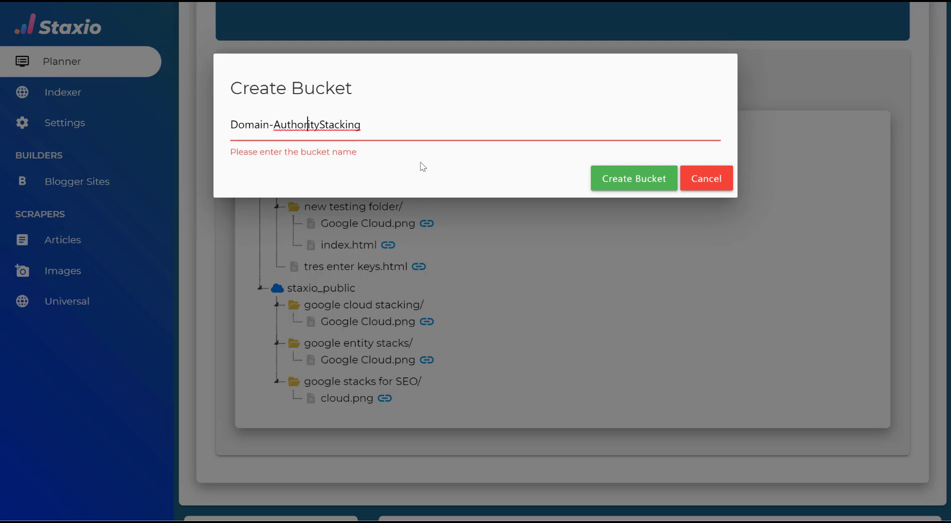
text(-)
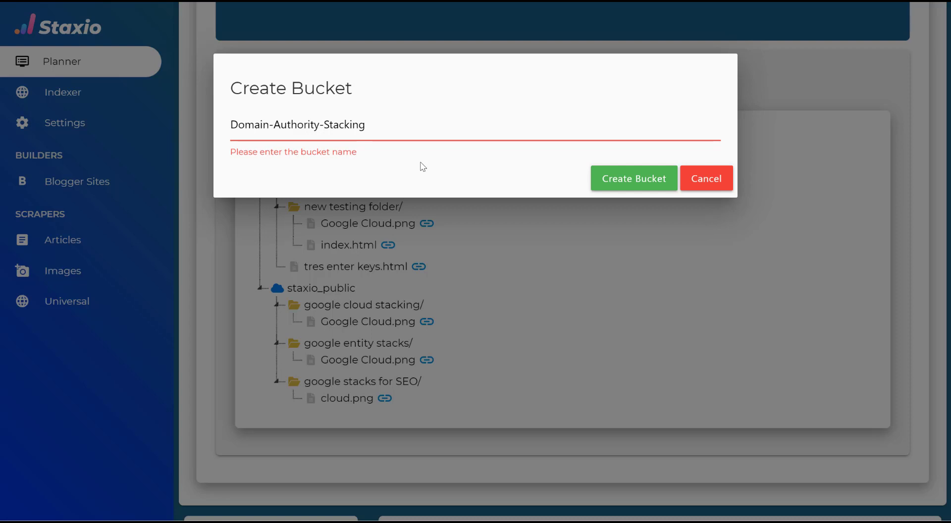
key(Backspace)
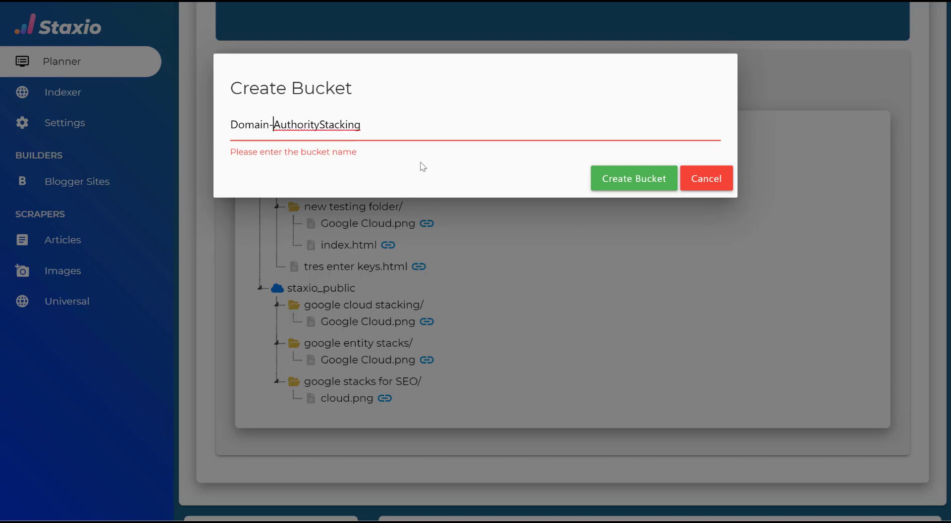
key(Backspace)
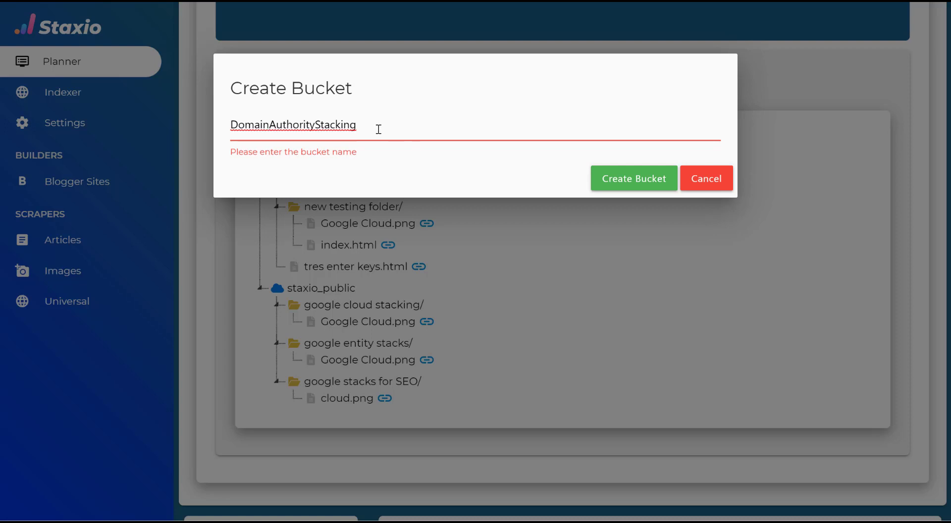
mouse_move(633, 163)
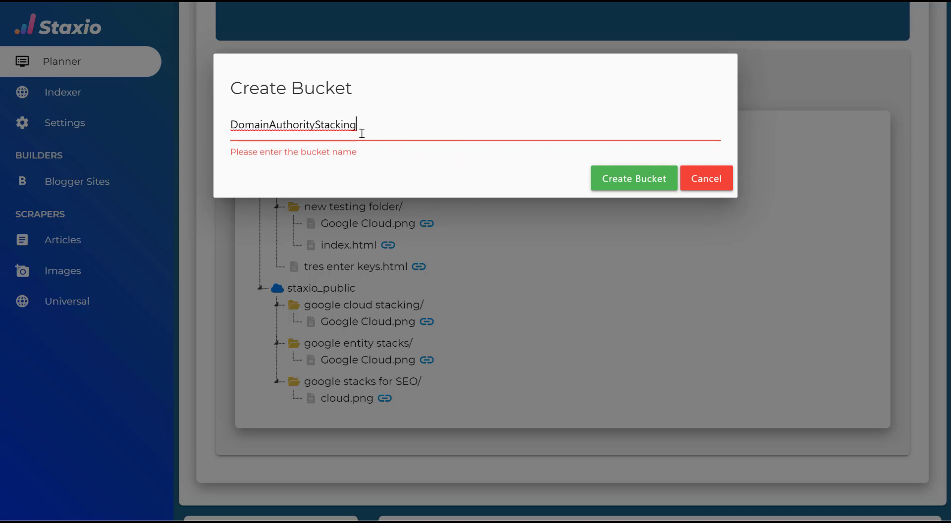
mouse_move(633, 178)
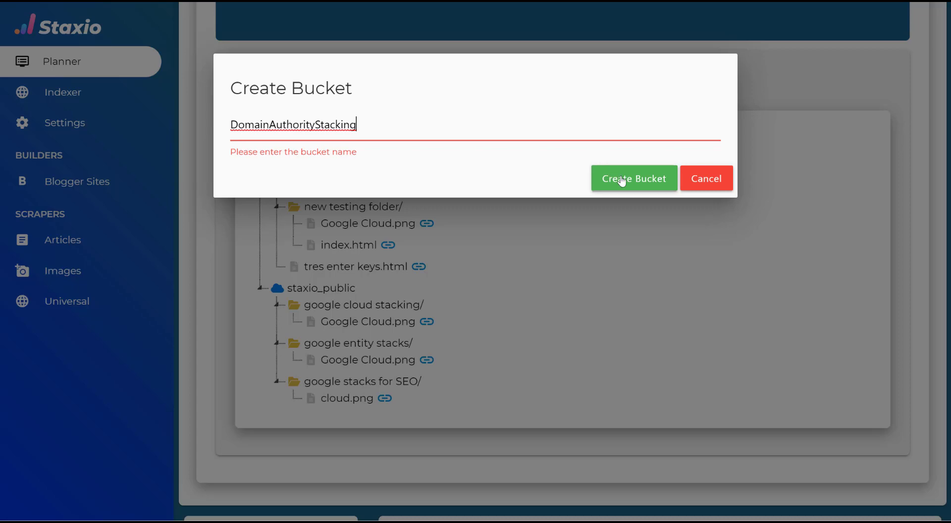
mouse_move(642, 182)
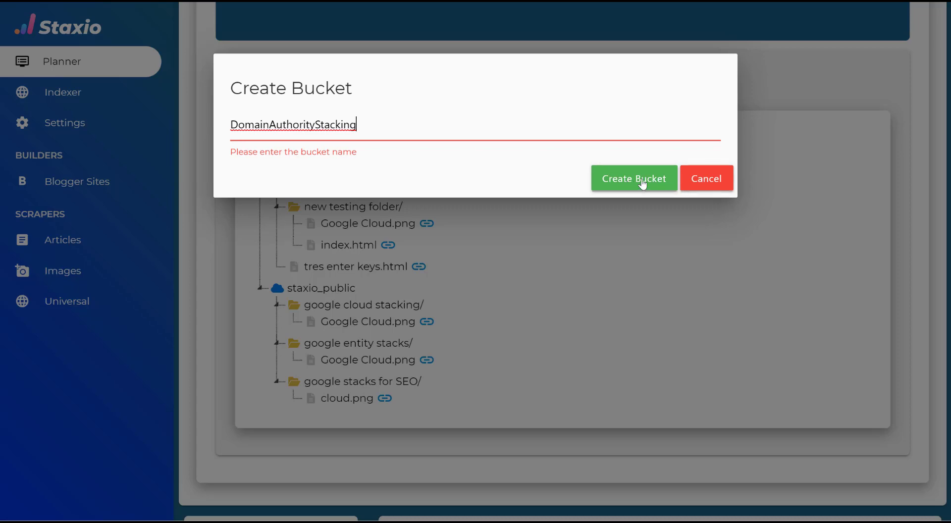
click(633, 179)
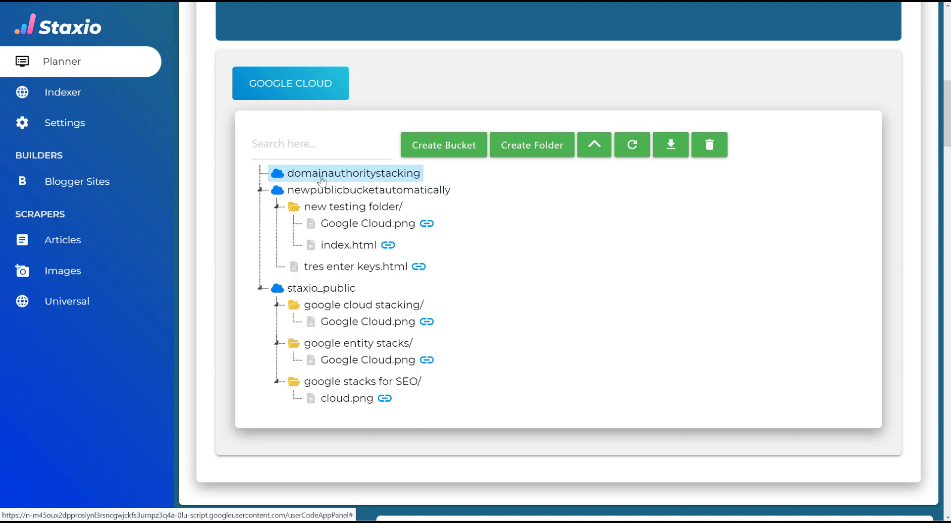
mouse_move(414, 172)
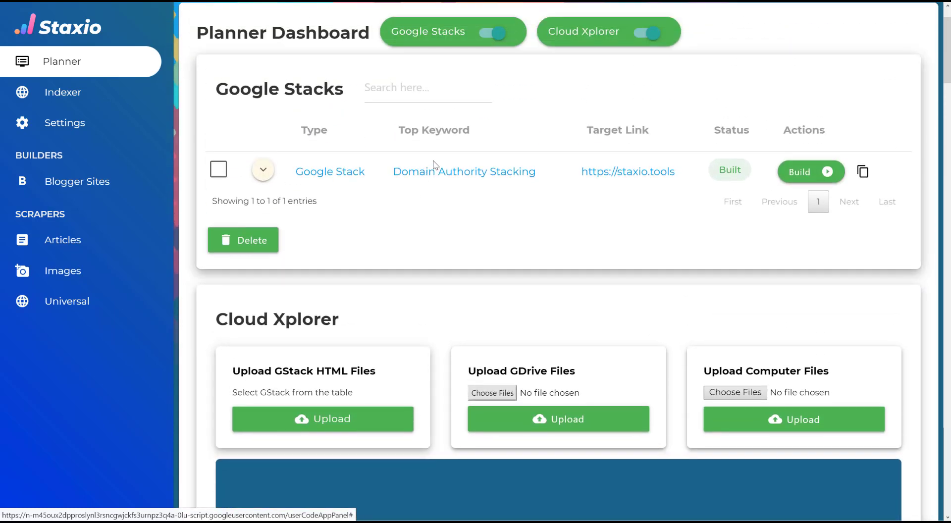
mouse_move(542, 174)
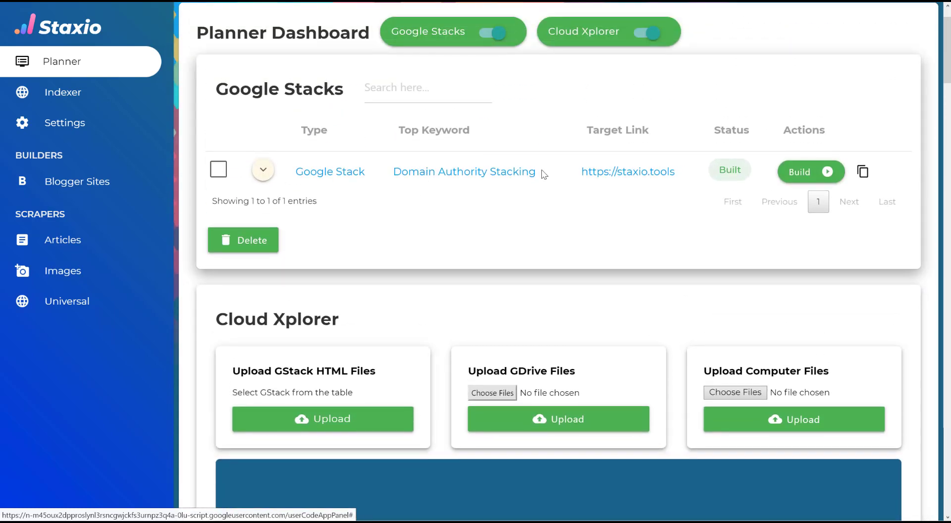
mouse_move(340, 186)
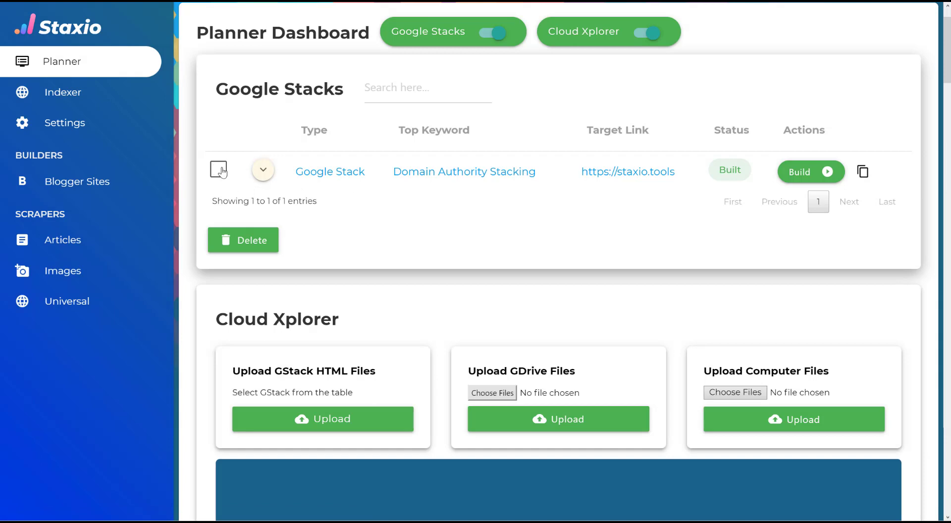
Step: Scroll the dashboard to the Google Stacks table for the Domain Authority Stacking row
scroll(down, 3)
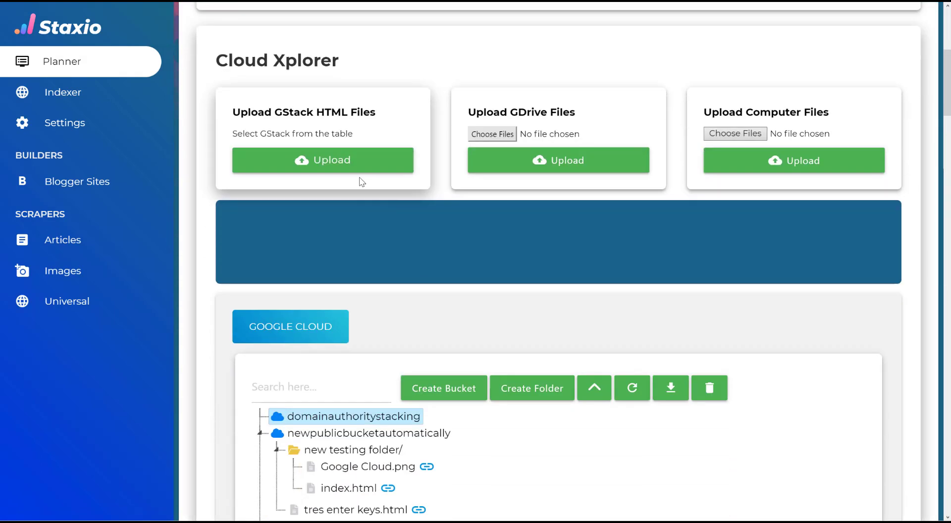
scroll(down, 3)
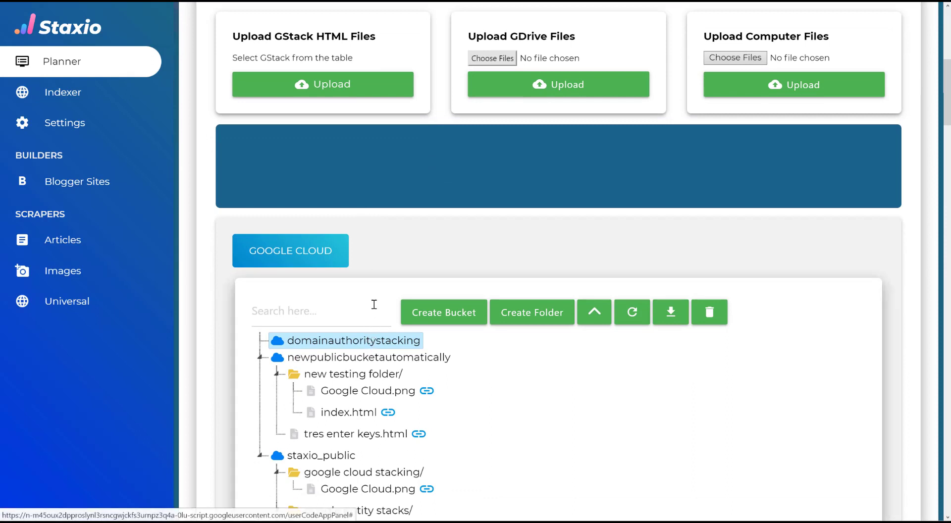
scroll(up, 3)
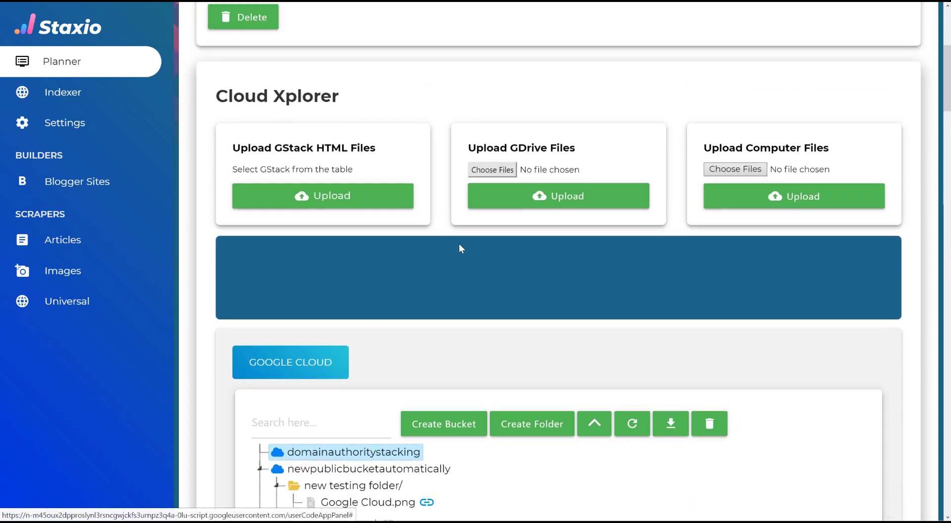
scroll(up, 3)
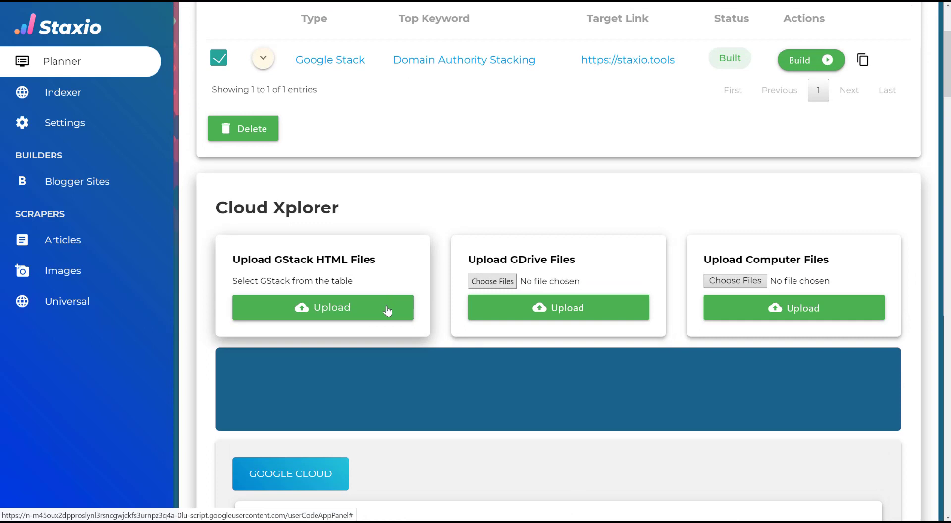
Step: Upload index.html, GoogleSEOStacks.html and GoogleCloudStacking.html to the bucket, getting success URLs
click(323, 307)
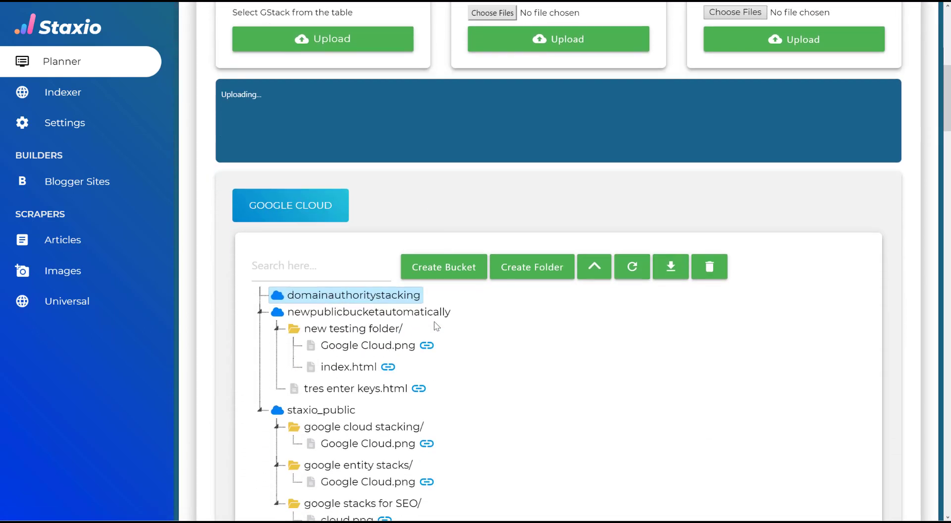
scroll(down, 3)
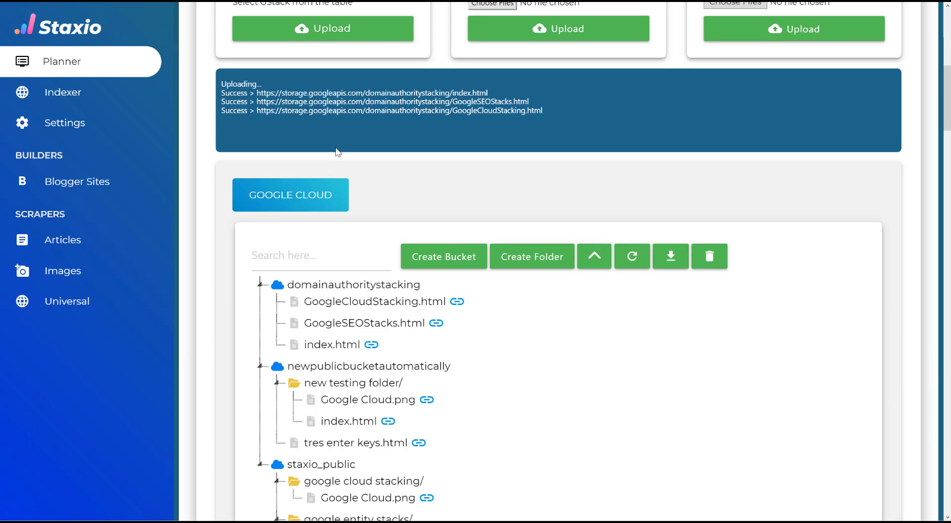
mouse_move(410, 171)
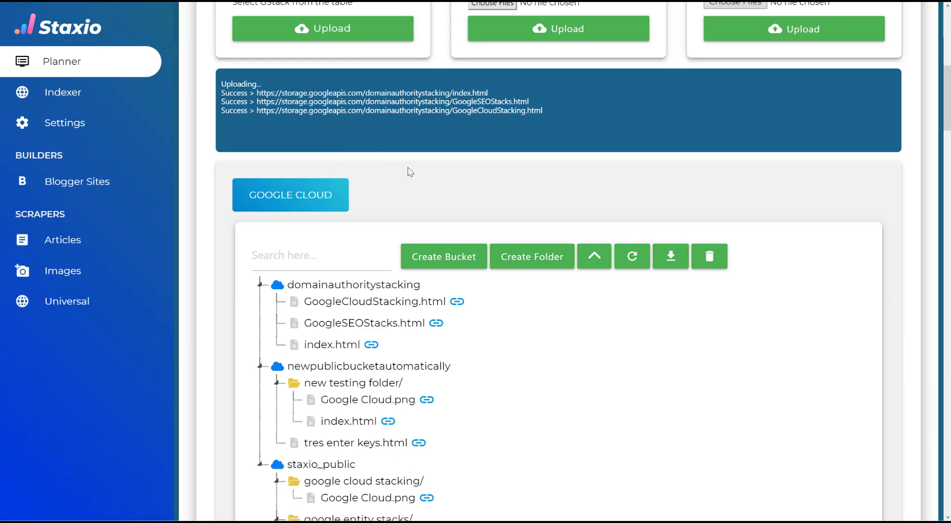
mouse_move(373, 302)
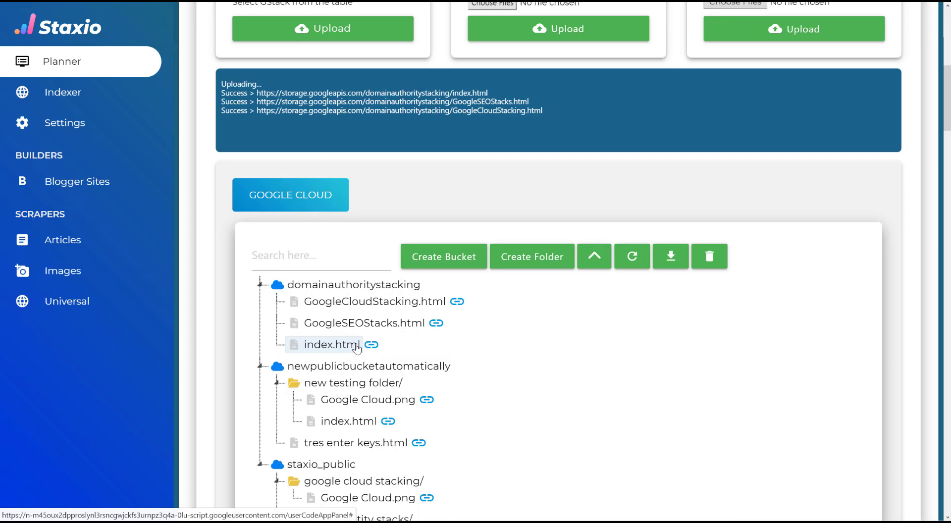
mouse_move(356, 345)
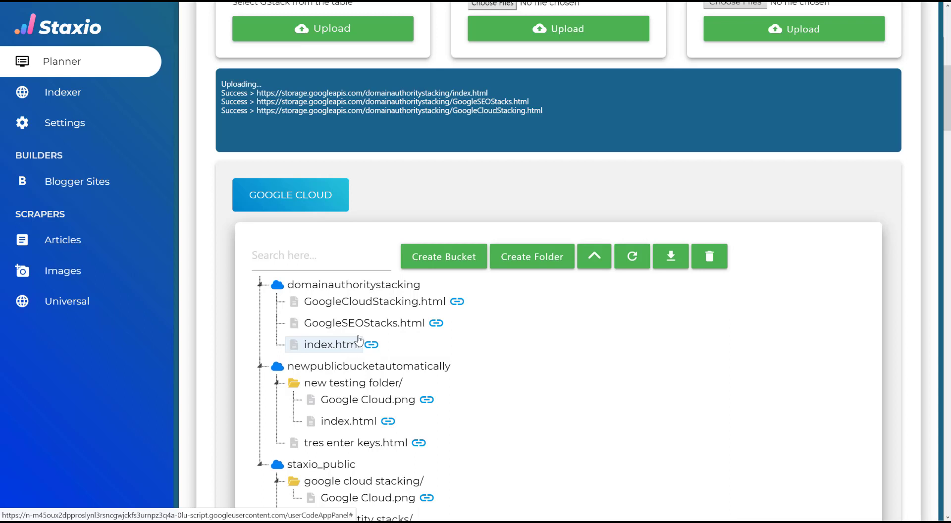
click(372, 344)
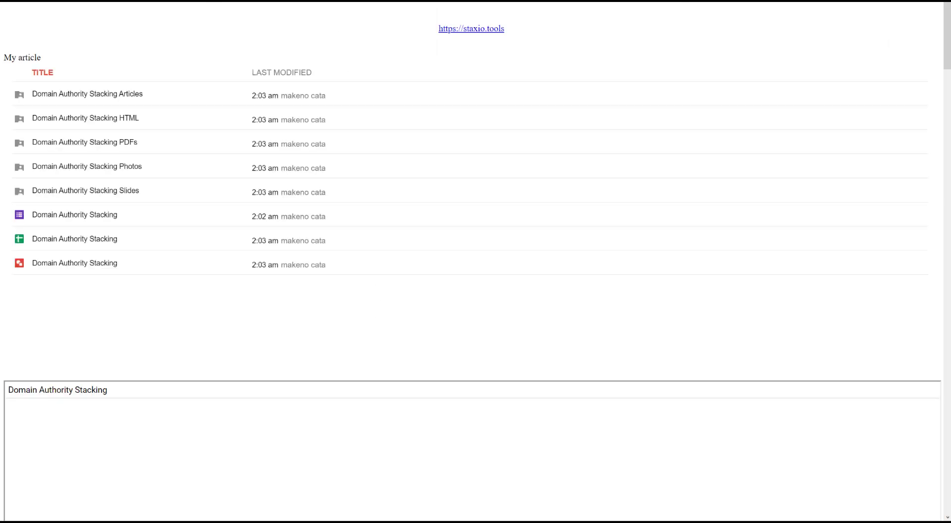
click(472, 29)
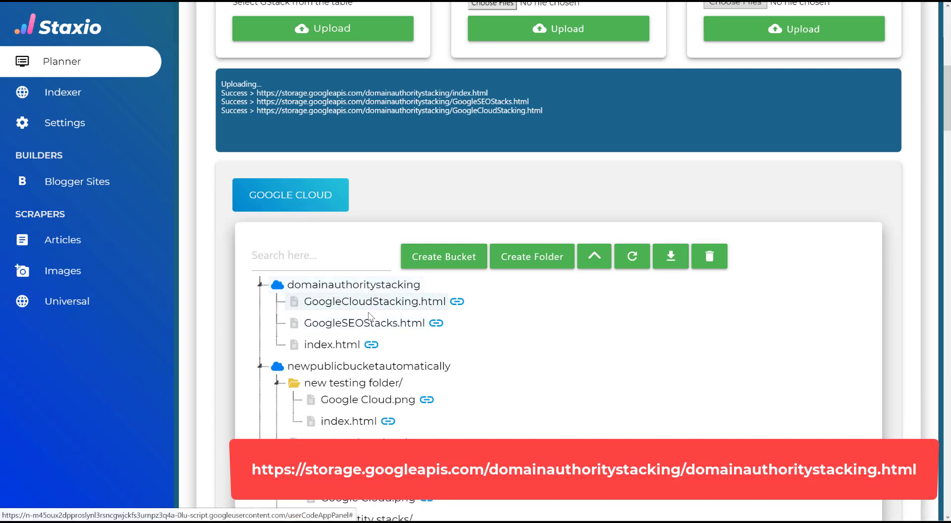
mouse_move(354, 297)
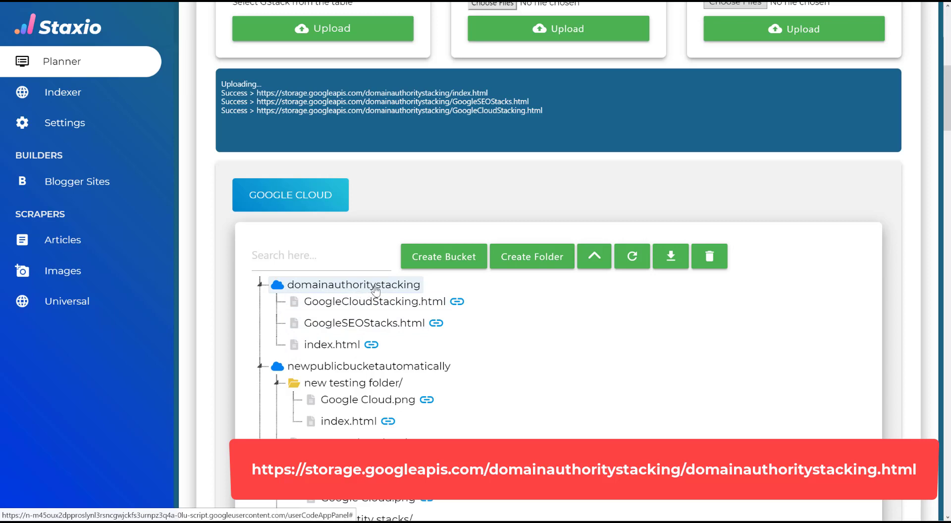
mouse_move(378, 290)
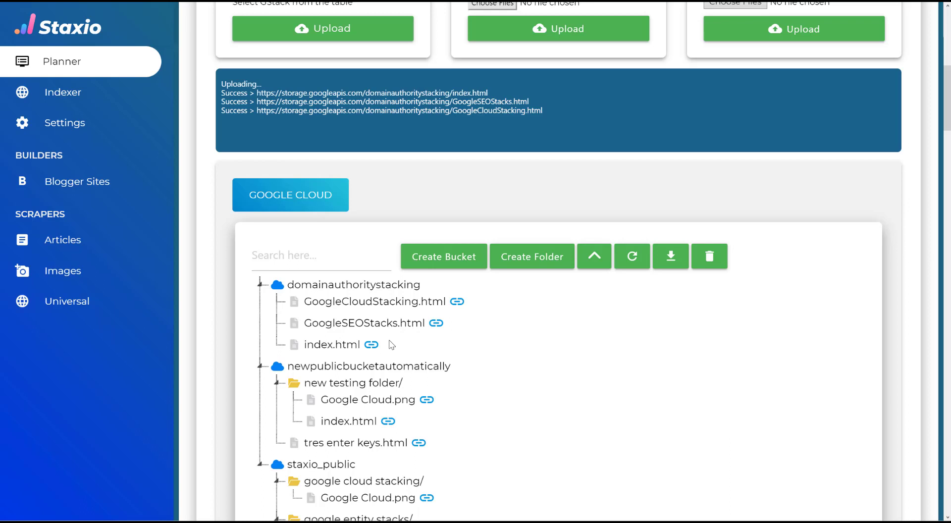
mouse_move(352, 300)
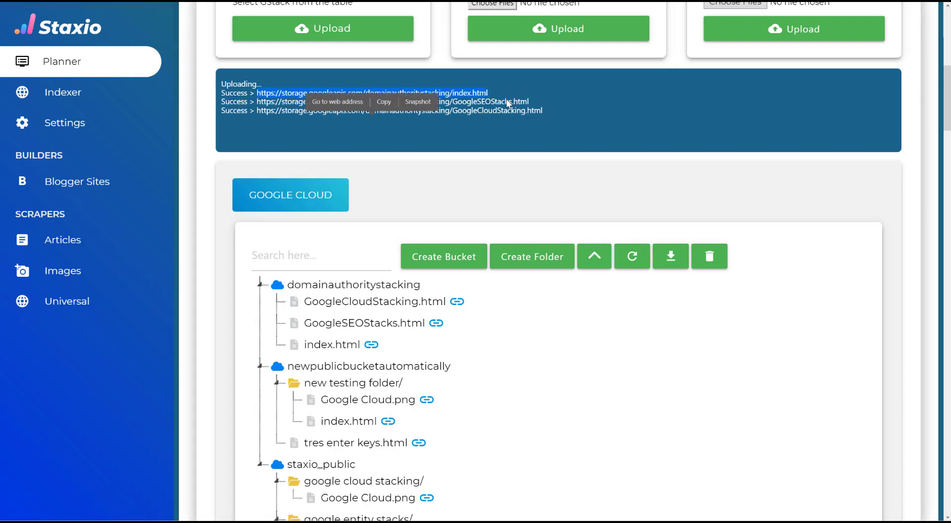
click(323, 101)
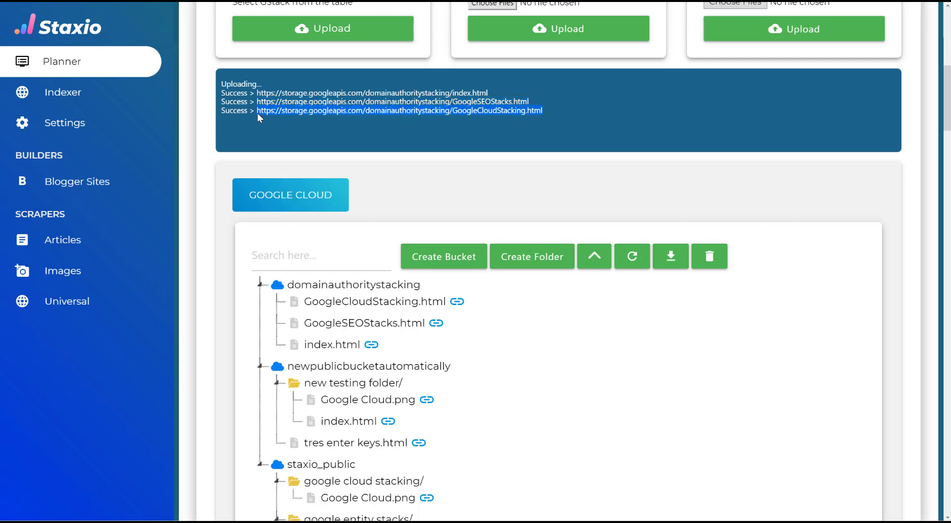
mouse_move(457, 301)
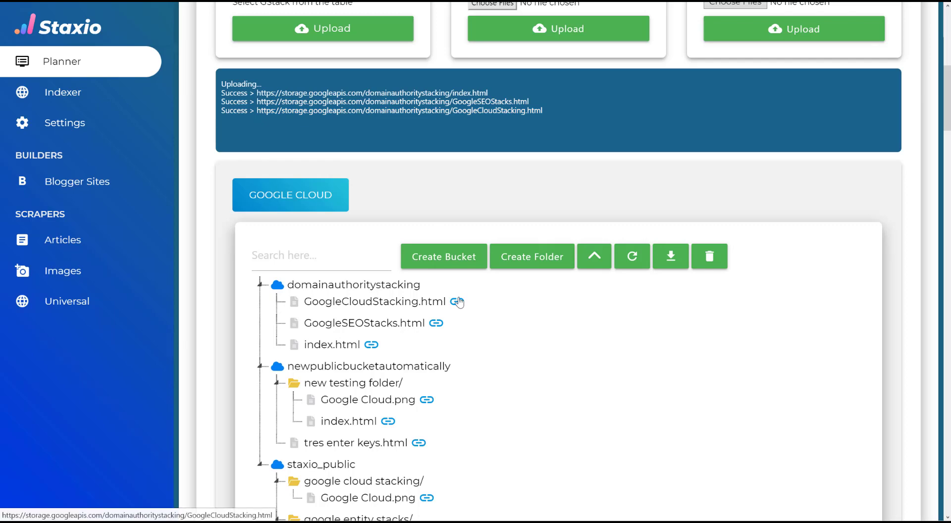
click(456, 301)
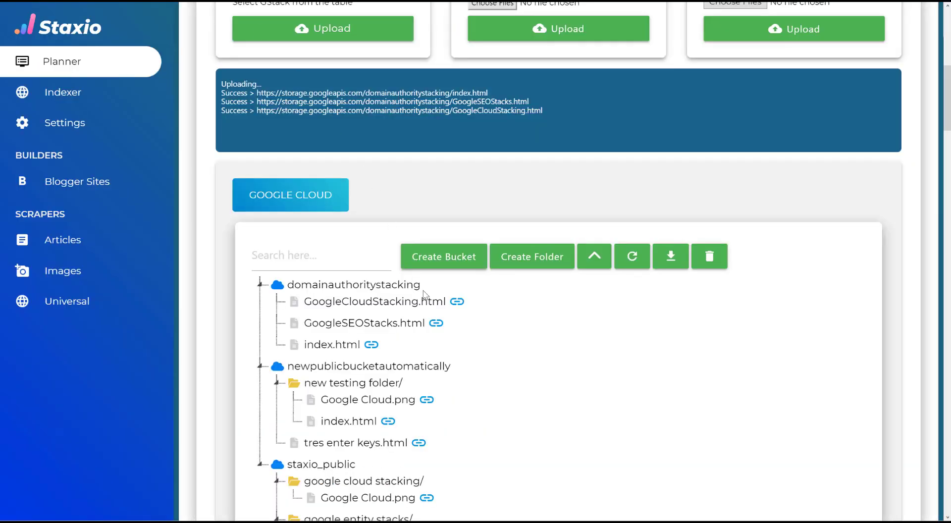
click(436, 323)
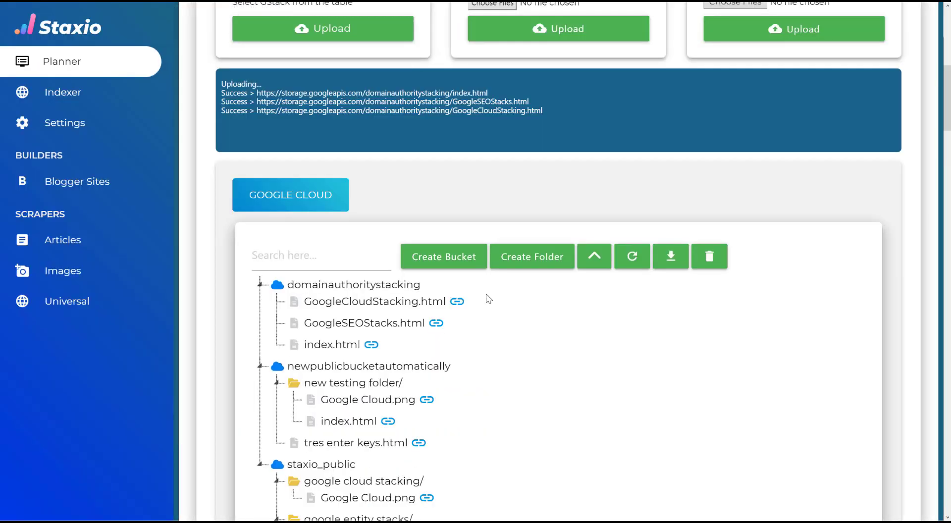
mouse_move(515, 312)
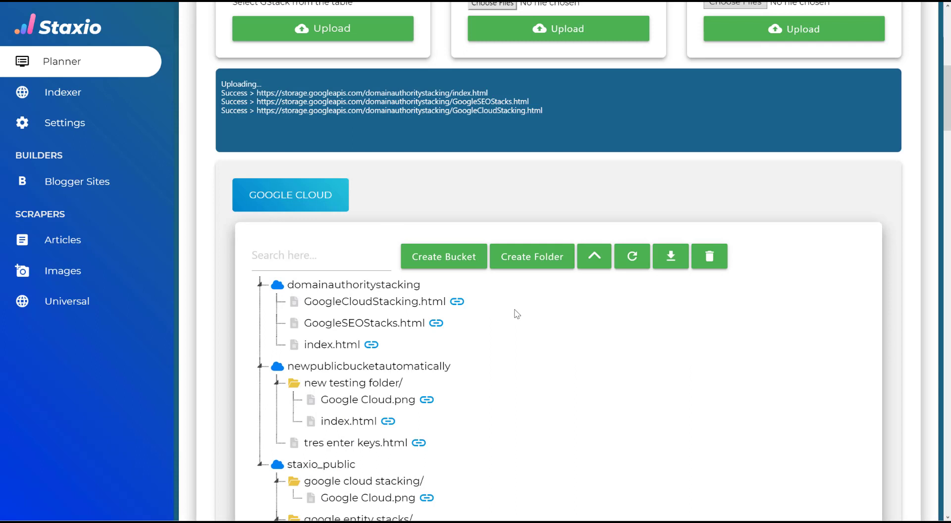
scroll(up, 3)
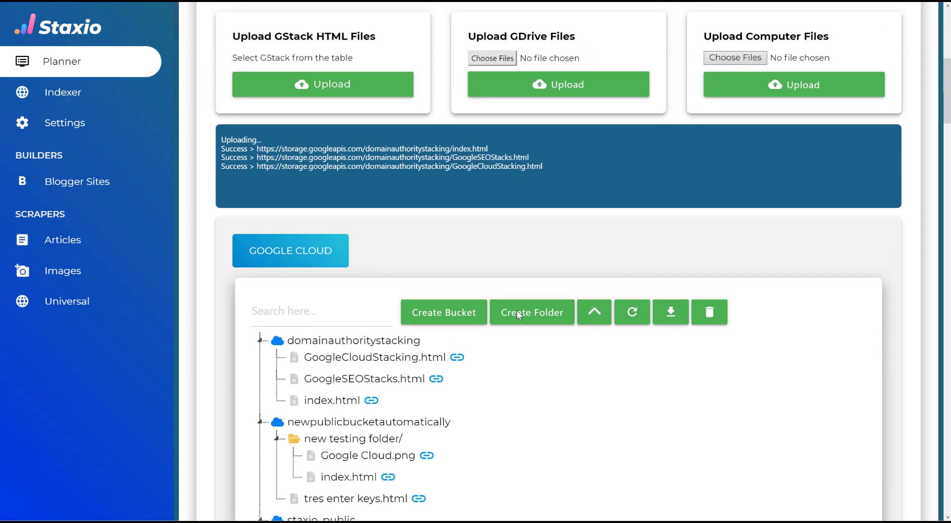
scroll(up, 3)
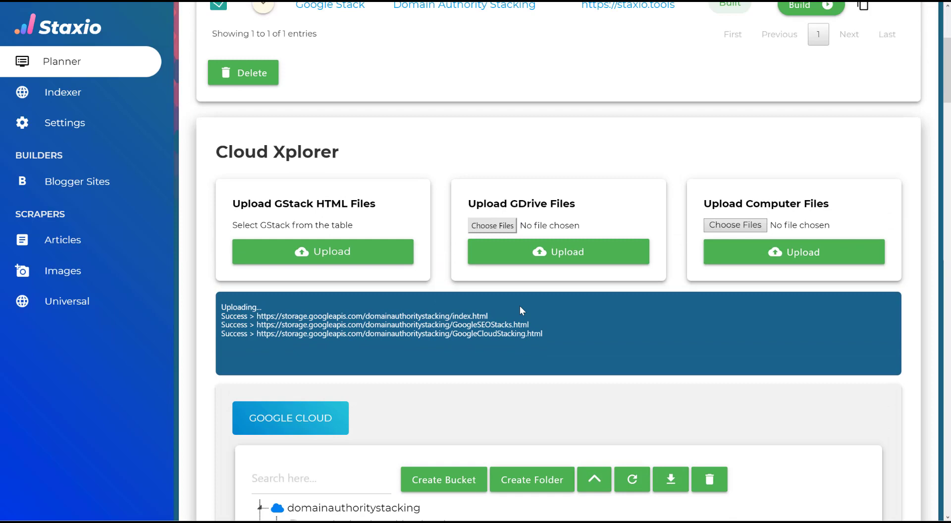
scroll(down, 3)
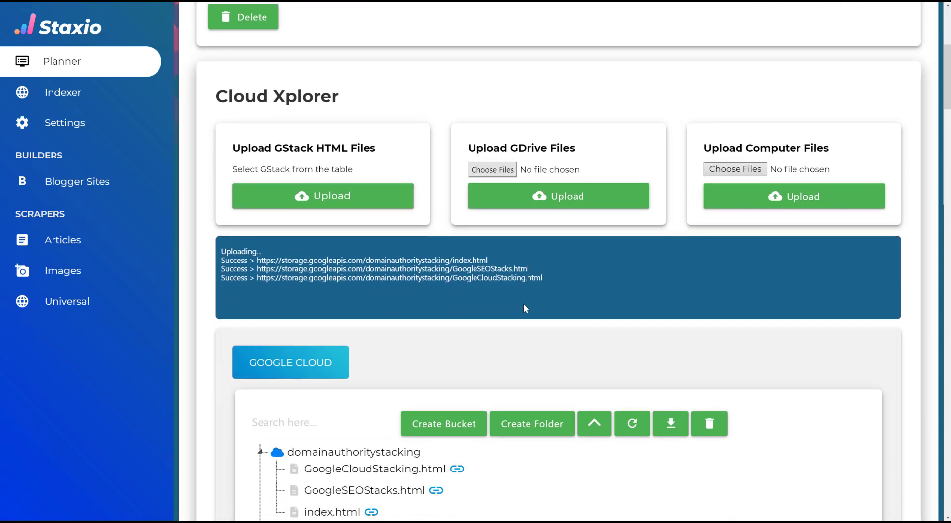